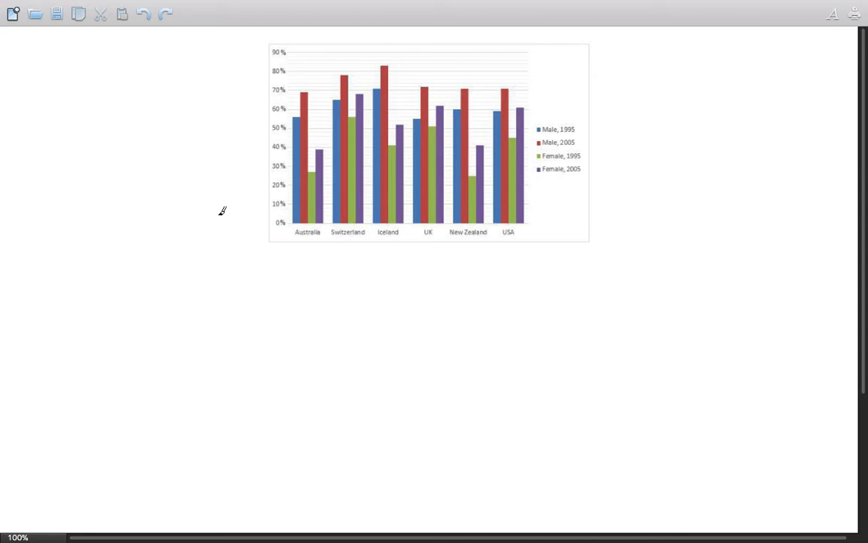
pyautogui.moveTo(221, 207)
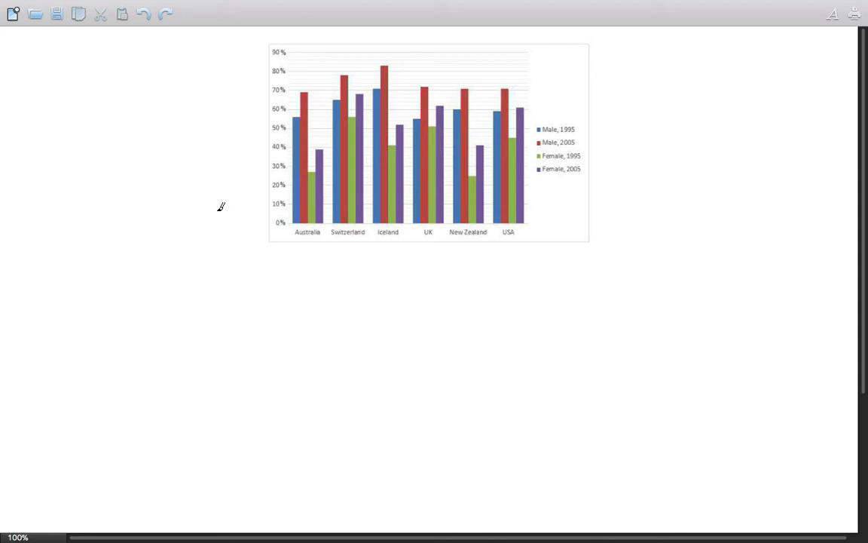
pyautogui.moveTo(174, 99)
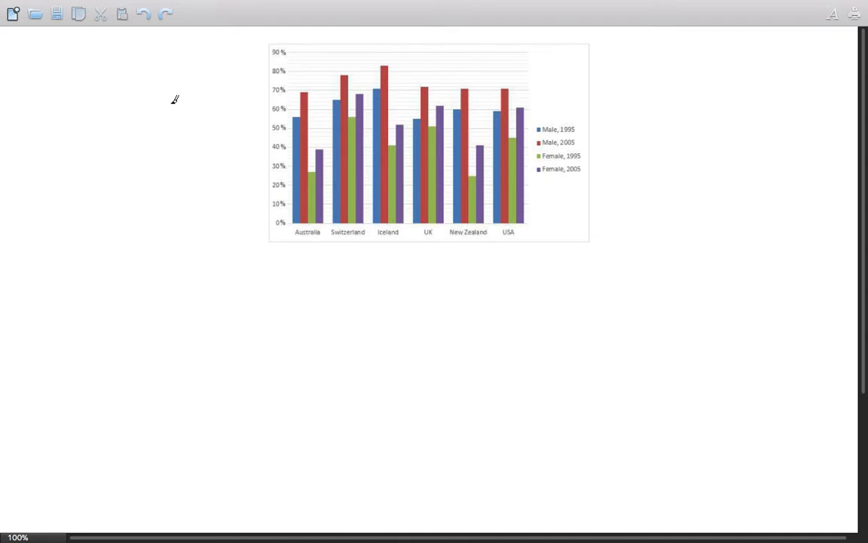
# Step: Handwrite 'Bar chart' and 'Employment rates' labels beside the chart
pyautogui.moveTo(134, 113); pyautogui.dragTo(154, 109)
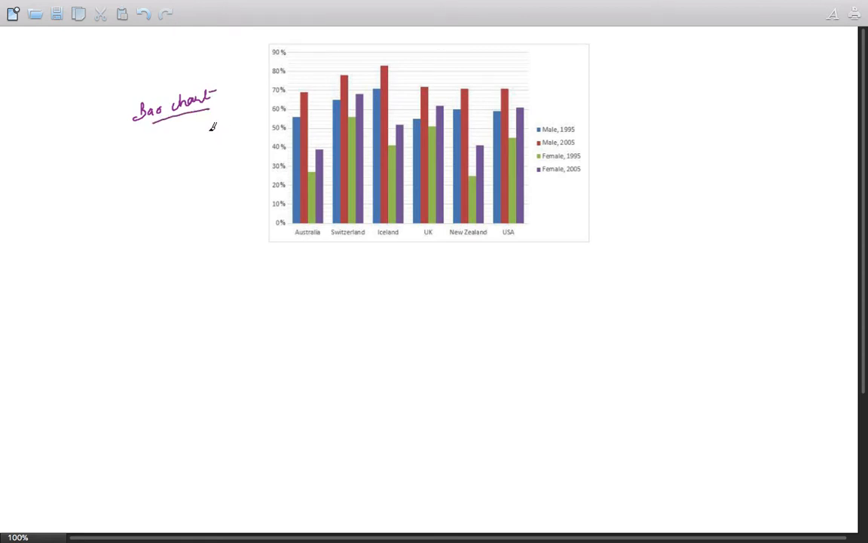
pyautogui.moveTo(192, 117)
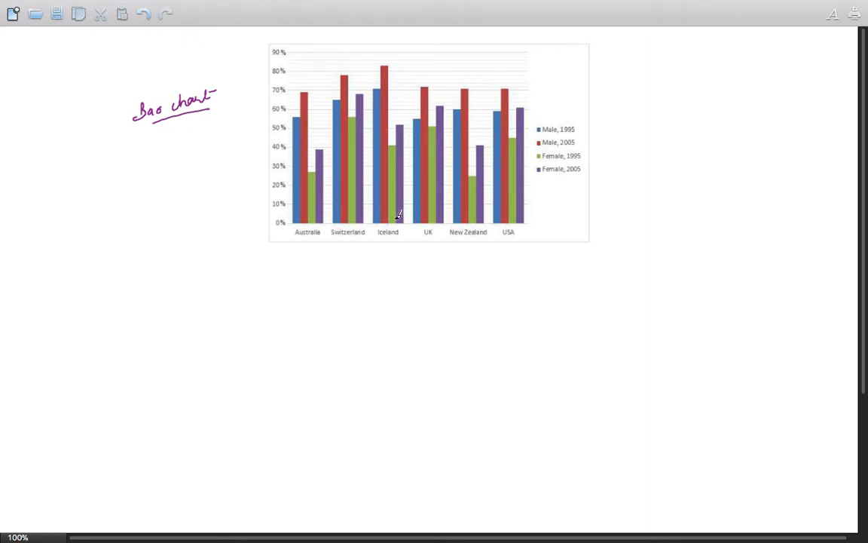
pyautogui.moveTo(608, 75)
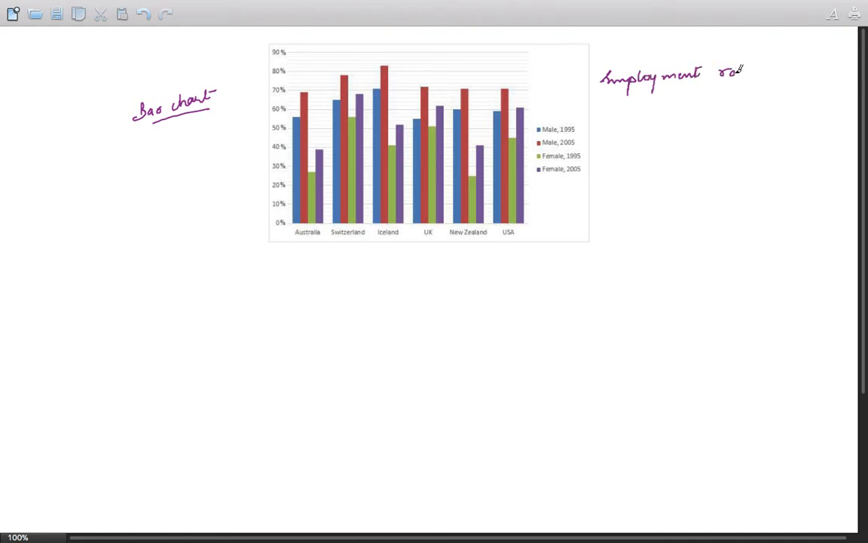
pyautogui.write('rates')
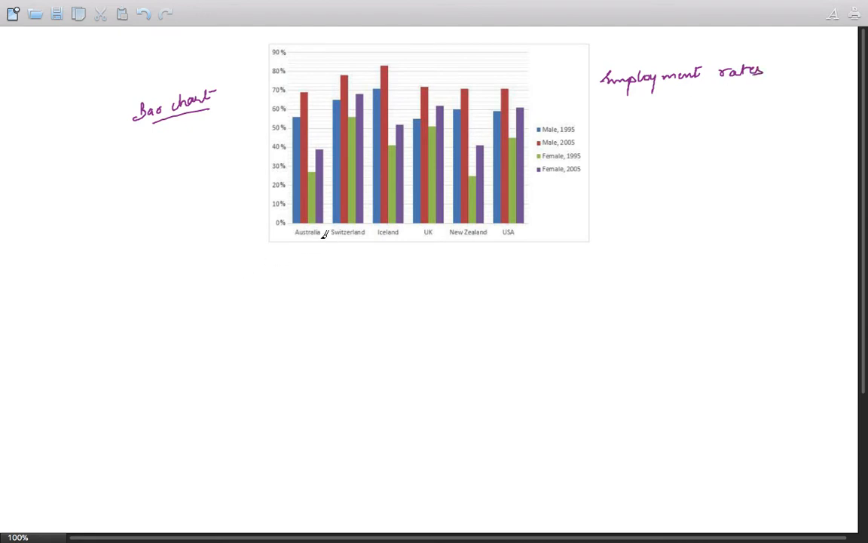
# Step: Underline the six country names and circle and tick the Male and Female legend entries
pyautogui.moveTo(294, 240); pyautogui.dragTo(358, 239)
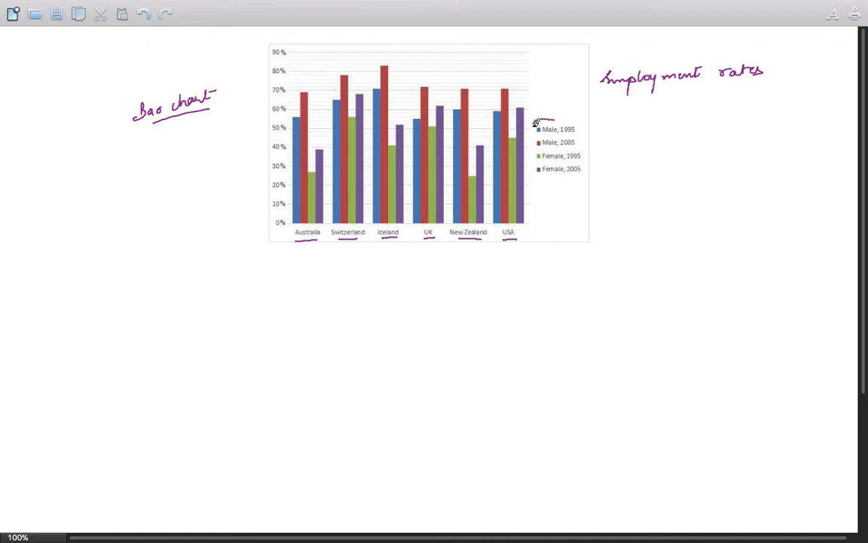
pyautogui.moveTo(535, 125); pyautogui.dragTo(555, 162)
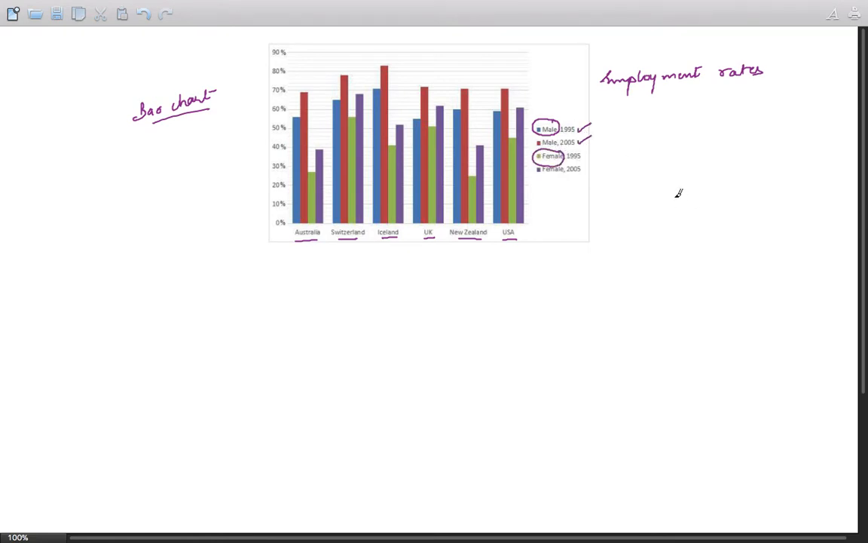
pyautogui.moveTo(238, 359)
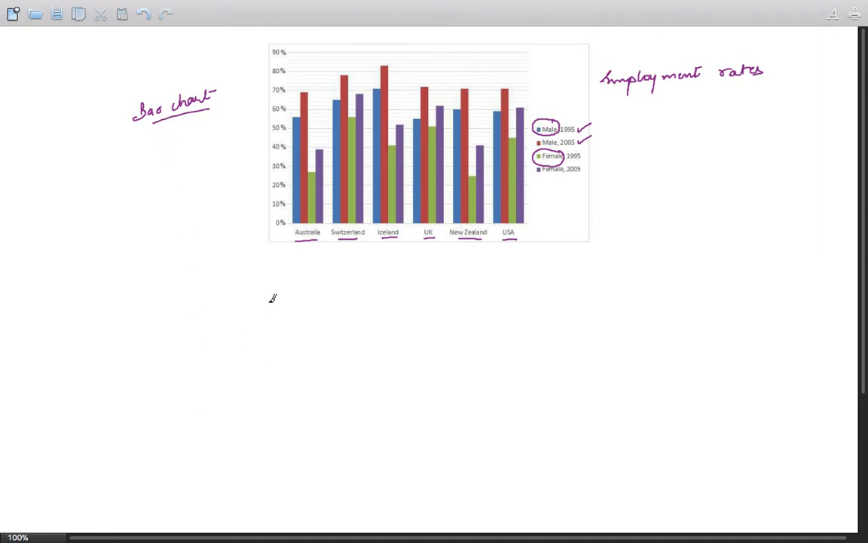
pyautogui.moveTo(173, 213)
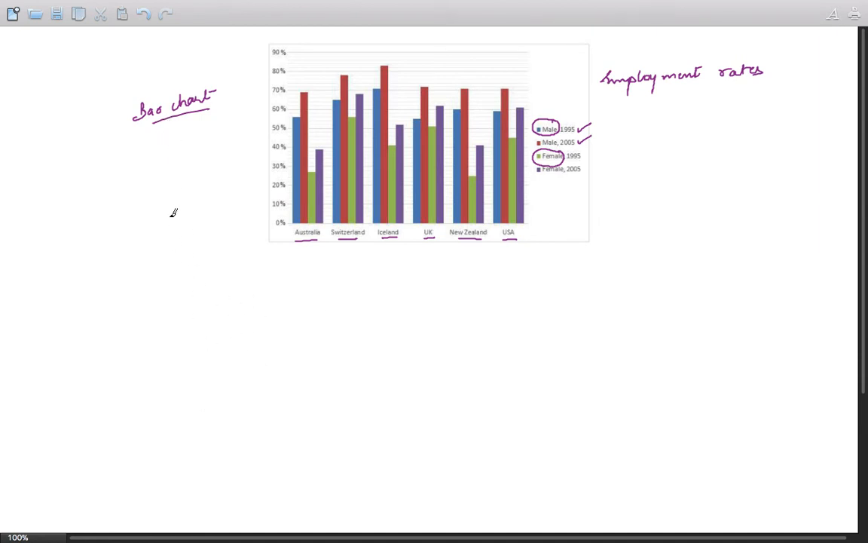
# Step: Draw an arrow from 'Bar chart' to 'Table' and sketch the table's header and row-label lines
pyautogui.moveTo(184, 121); pyautogui.dragTo(158, 166)
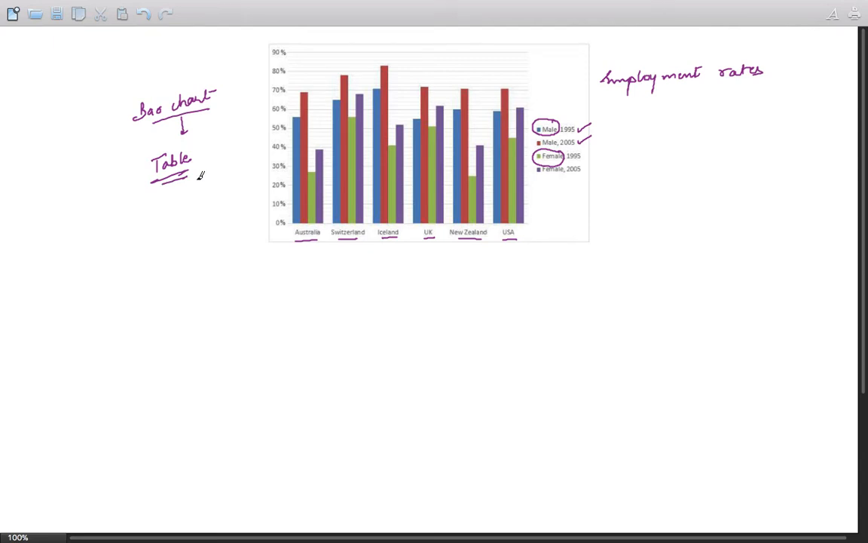
pyautogui.moveTo(184, 331)
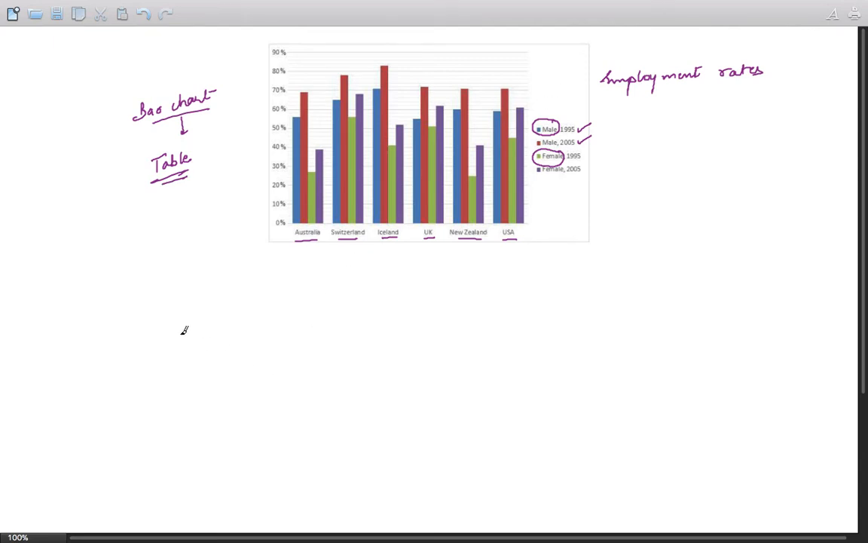
pyautogui.moveTo(132, 282)
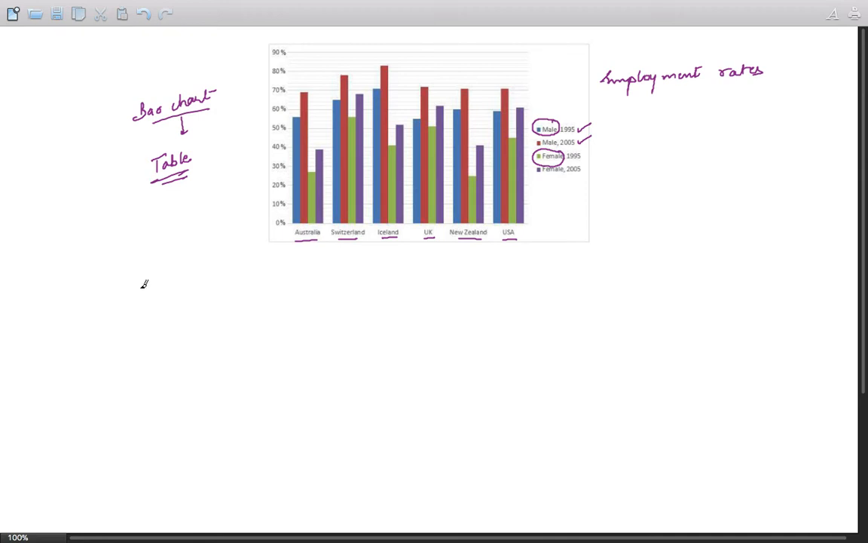
pyautogui.moveTo(94, 278)
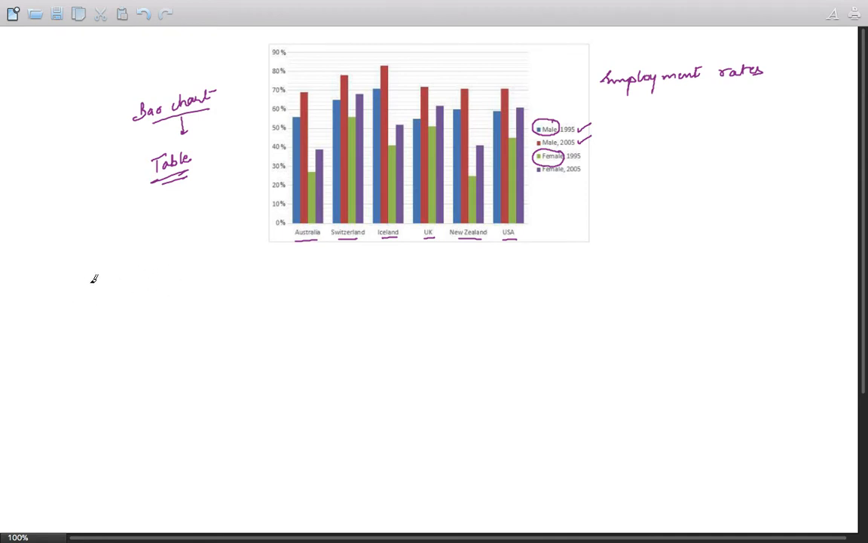
pyautogui.moveTo(84, 284); pyautogui.dragTo(262, 281)
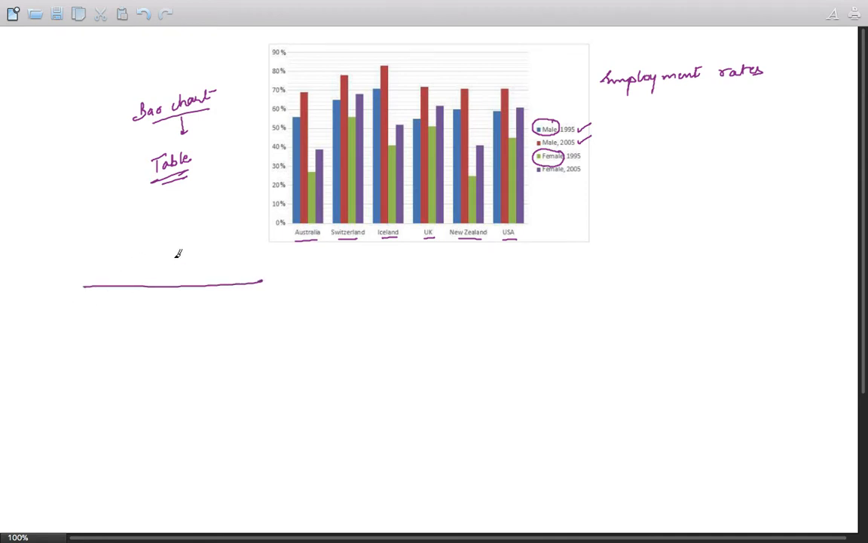
pyautogui.moveTo(136, 249); pyautogui.dragTo(138, 481)
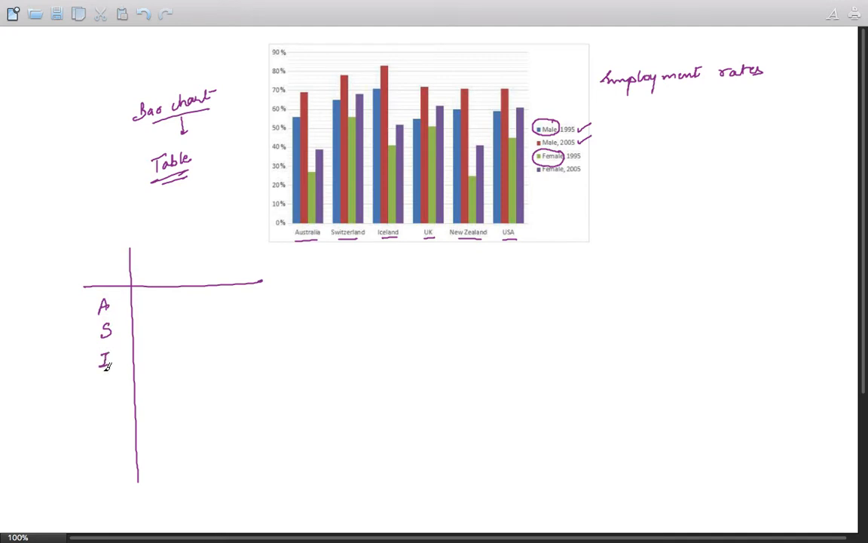
# Step: Write country row labels UK and USA, draw the right border and add the 95/05 column headers
pyautogui.write('Uk')
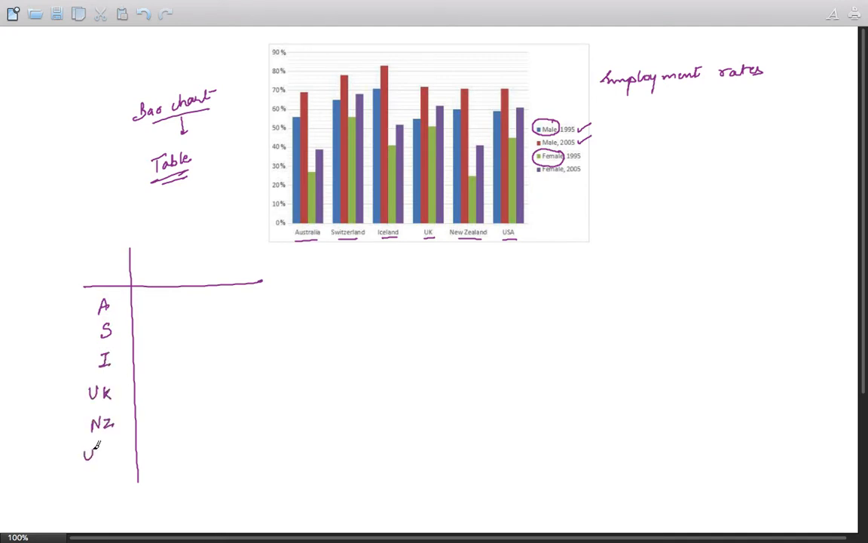
pyautogui.write('USA')
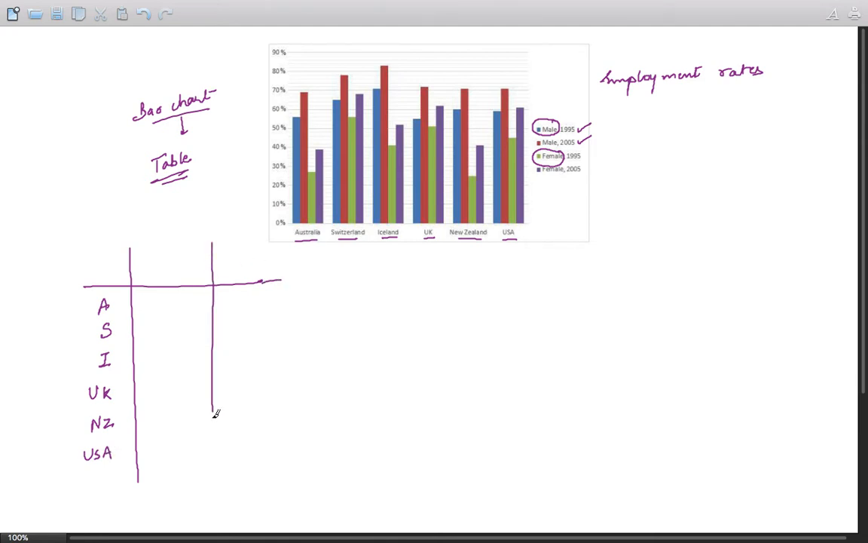
pyautogui.moveTo(292, 249); pyautogui.dragTo(284, 444)
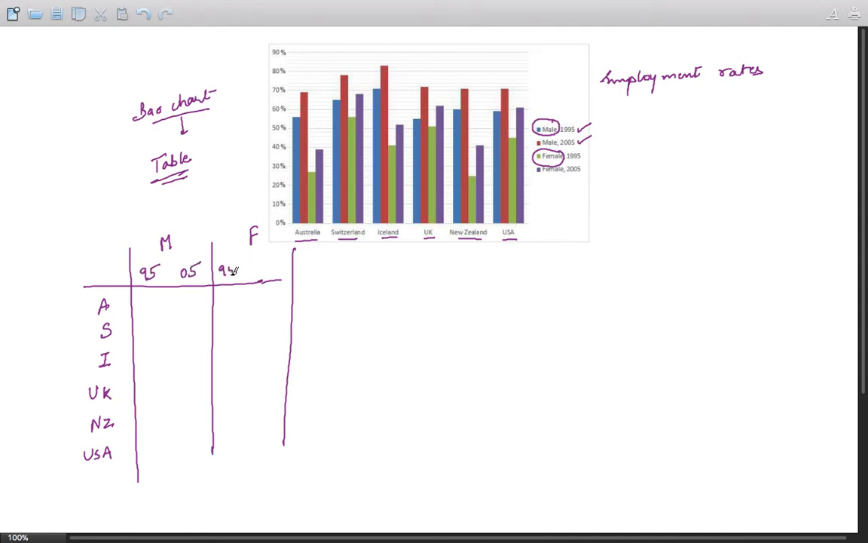
pyautogui.write('05')
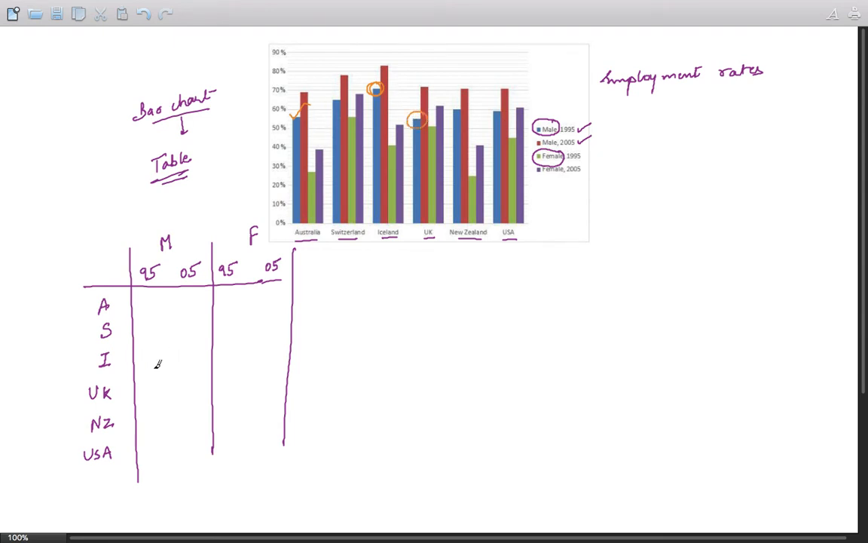
pyautogui.moveTo(155, 373)
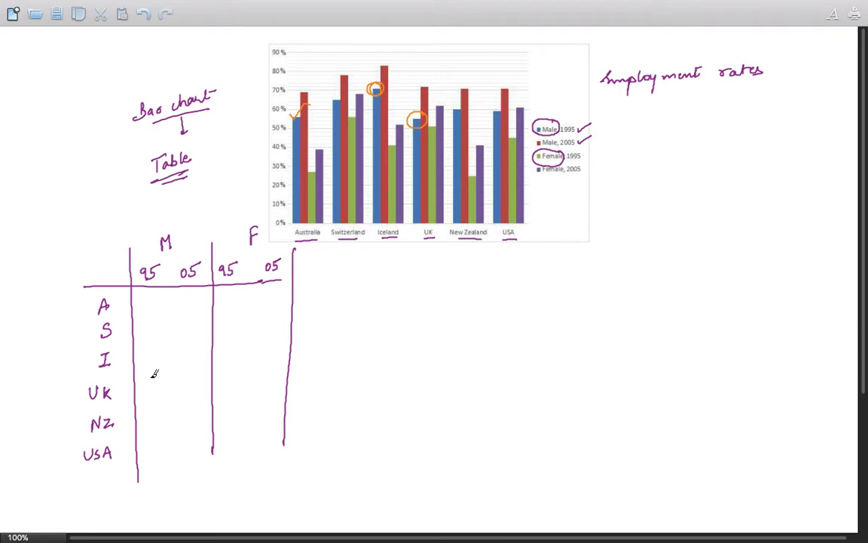
# Step: Mark the Iceland and UK rows with tick and cross and circle New Zealand's top male 2005 and Switzerland's female 1995 bars
pyautogui.moveTo(147, 358); pyautogui.dragTo(159, 347)
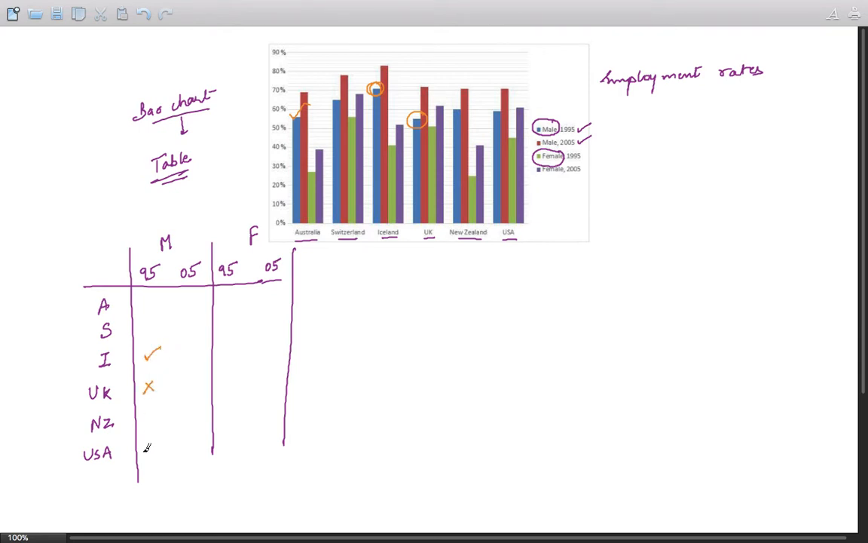
pyautogui.moveTo(189, 367)
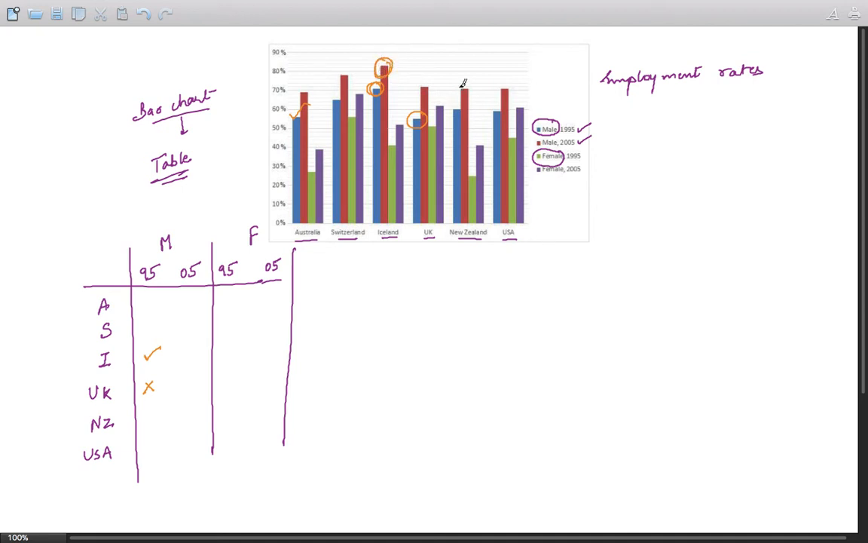
pyautogui.moveTo(462, 98); pyautogui.dragTo(463, 82)
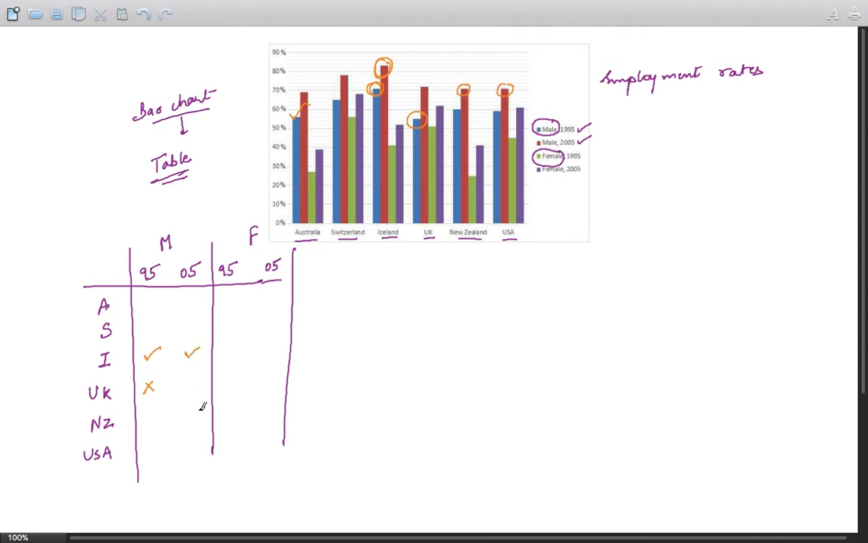
pyautogui.moveTo(194, 415); pyautogui.dragTo(193, 443)
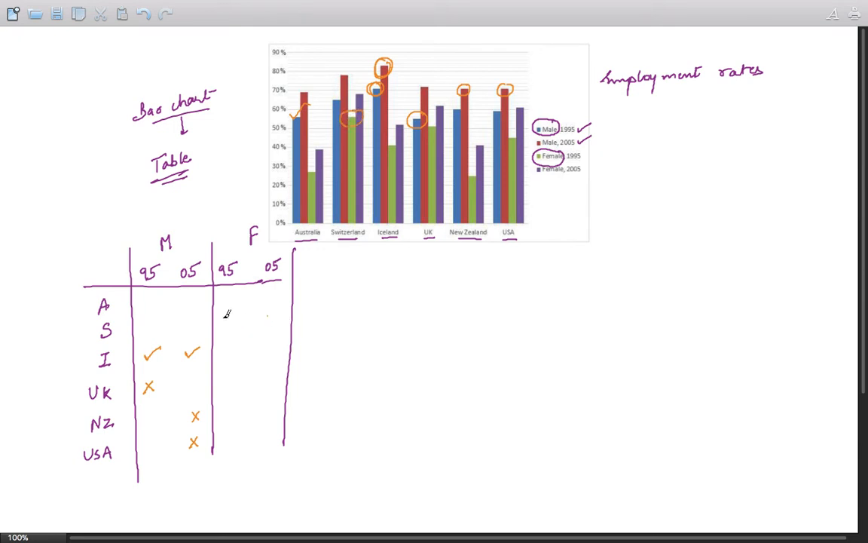
# Step: Tick Switzerland's female 1995 cell and circle Australia's low female 2005 bar
pyautogui.click(229, 316)
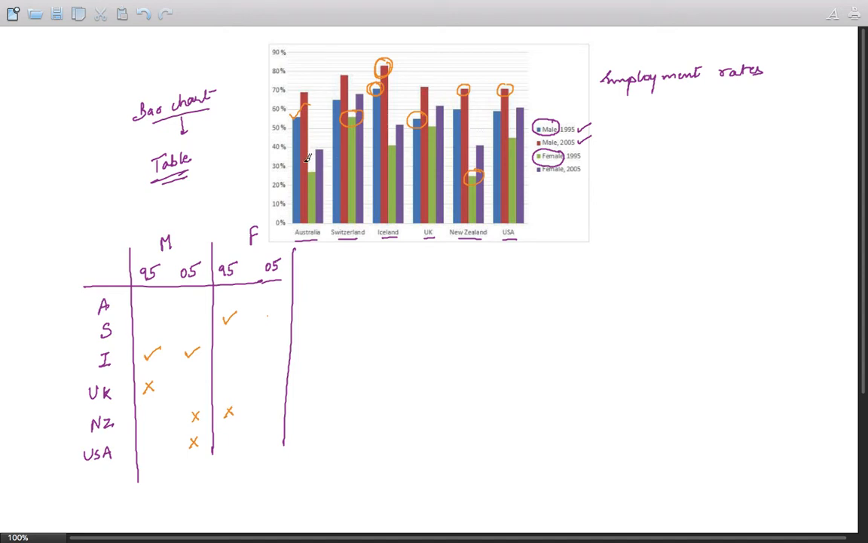
pyautogui.moveTo(355, 83)
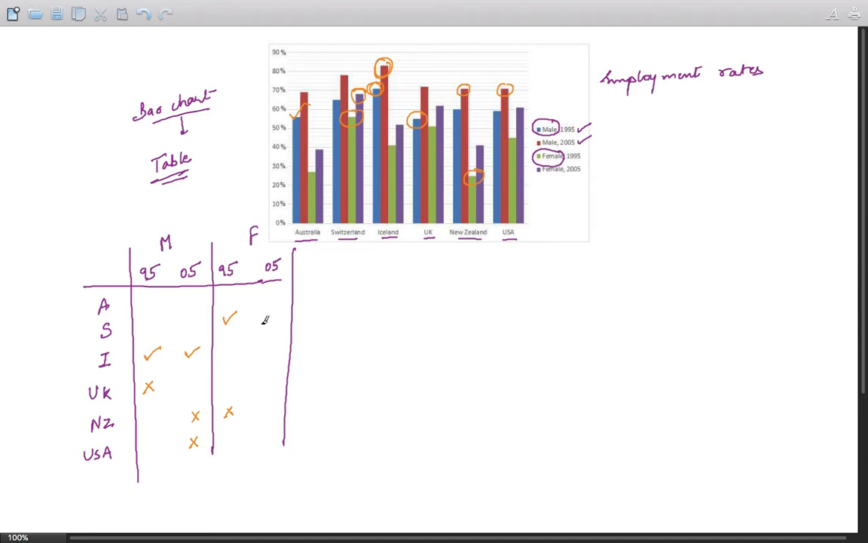
pyautogui.moveTo(264, 321); pyautogui.dragTo(282, 309)
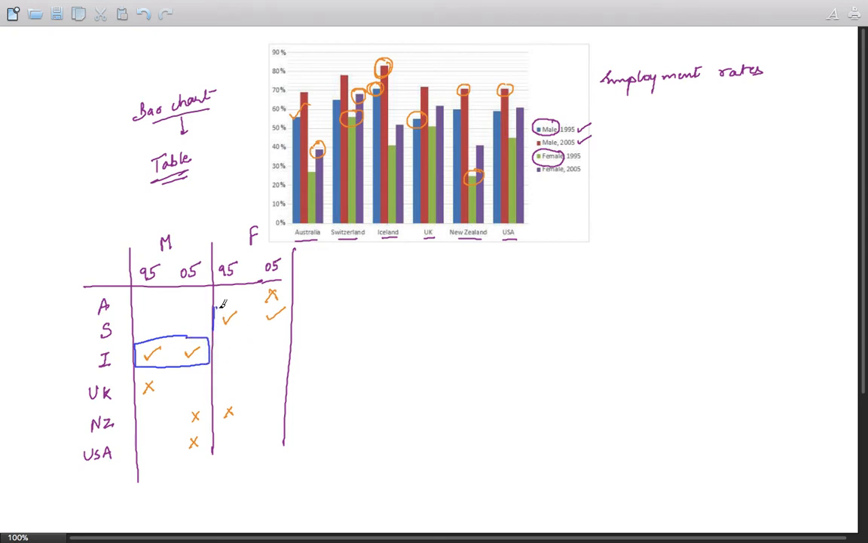
# Step: Draw a blue box around Switzerland's row of female ticks
pyautogui.moveTo(215, 305); pyautogui.dragTo(294, 324)
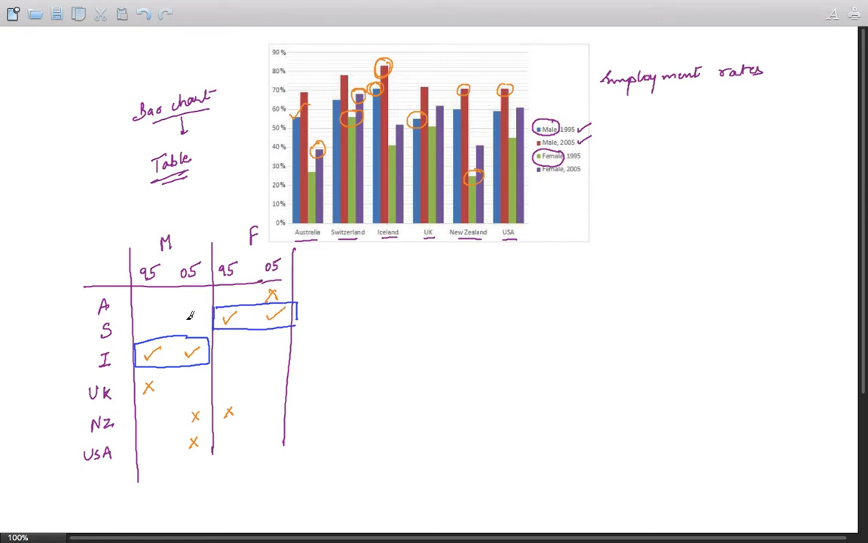
pyautogui.moveTo(236, 394)
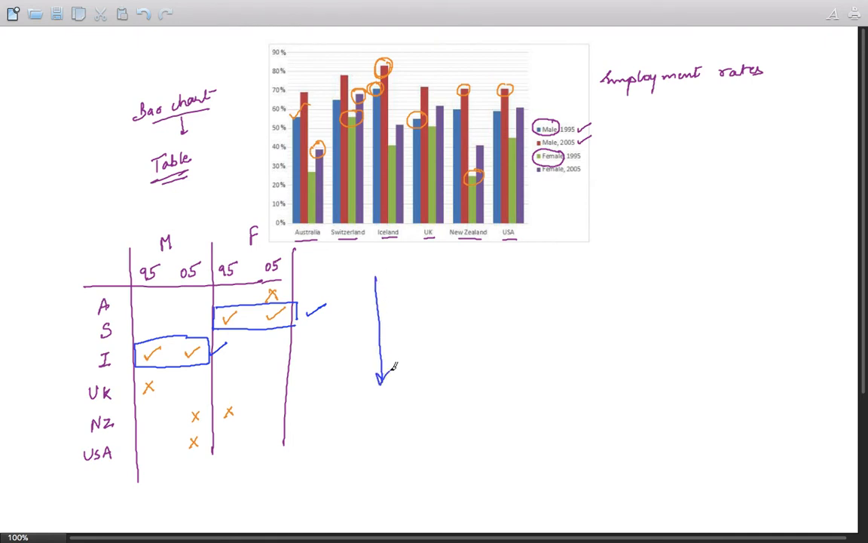
# Step: Add a horizontal arrow, write 'Males - one' and draw a brace under the female columns
pyautogui.moveTo(363, 282); pyautogui.dragTo(432, 281)
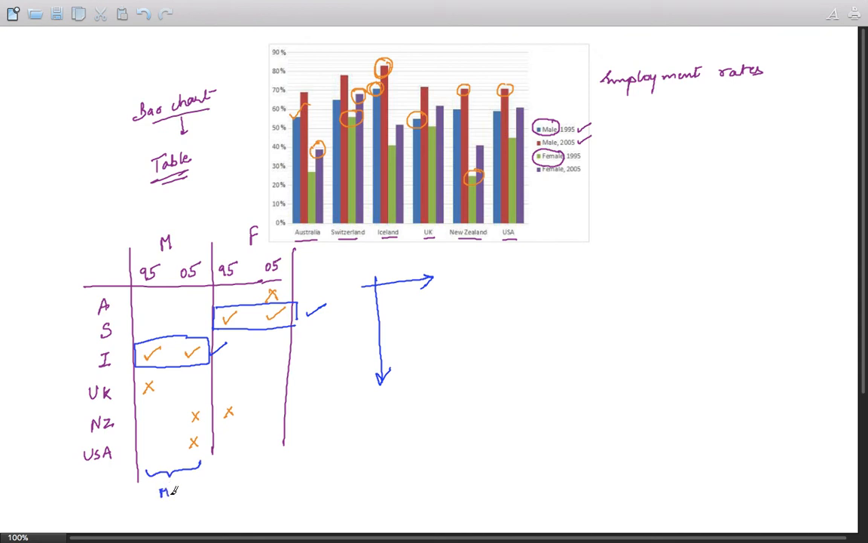
pyautogui.write('ales -')
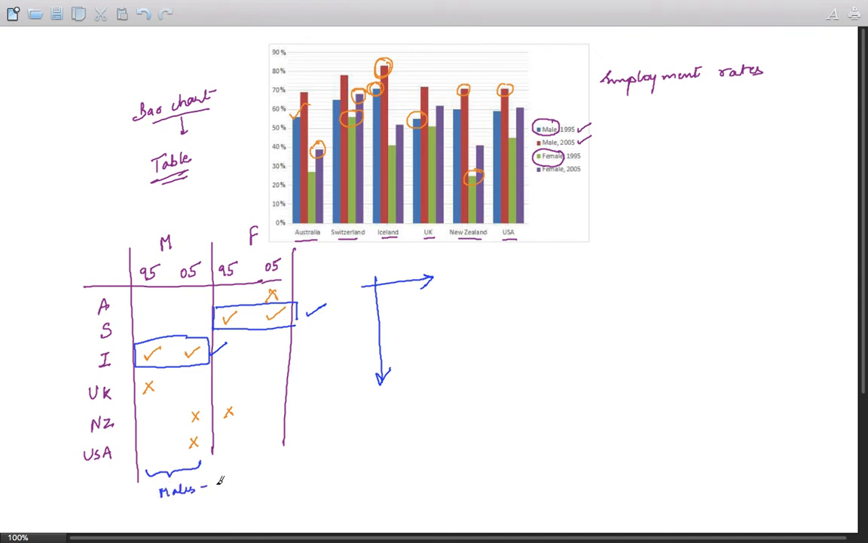
pyautogui.write('one')
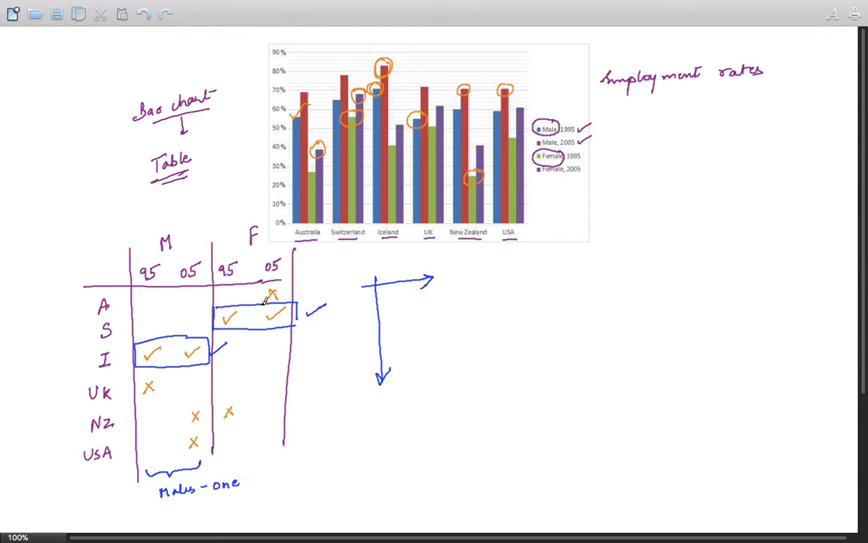
pyautogui.moveTo(226, 452); pyautogui.dragTo(282, 441)
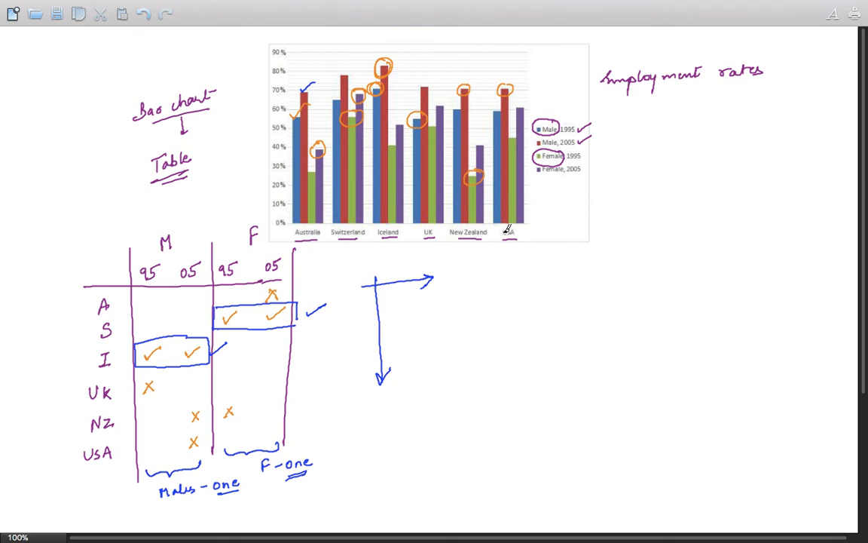
pyautogui.moveTo(478, 250)
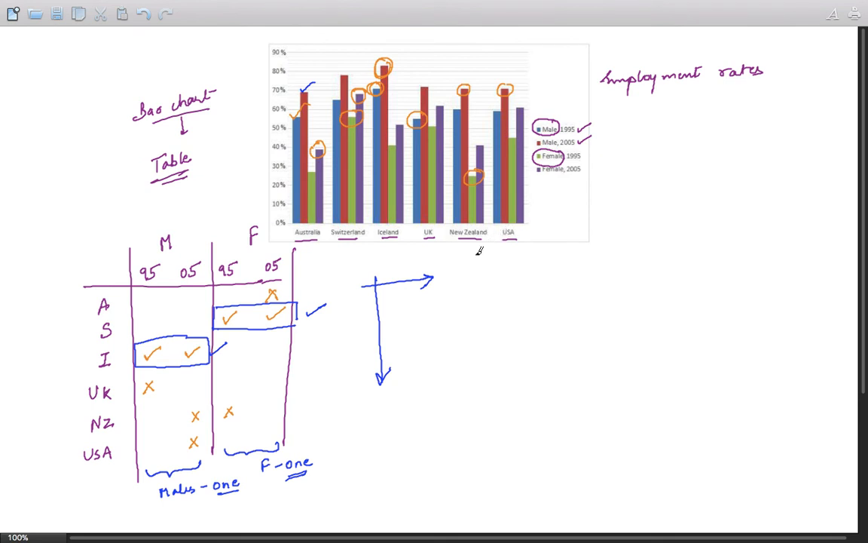
pyautogui.moveTo(428, 303)
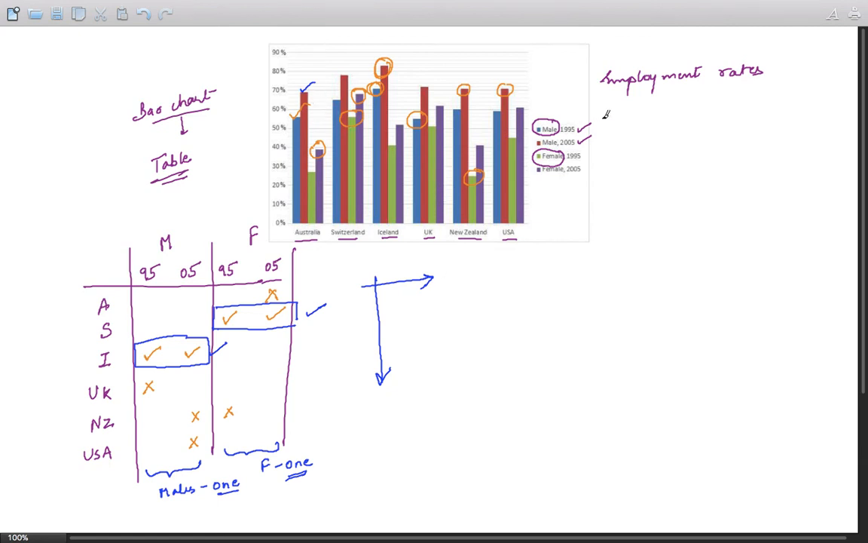
pyautogui.moveTo(605, 150)
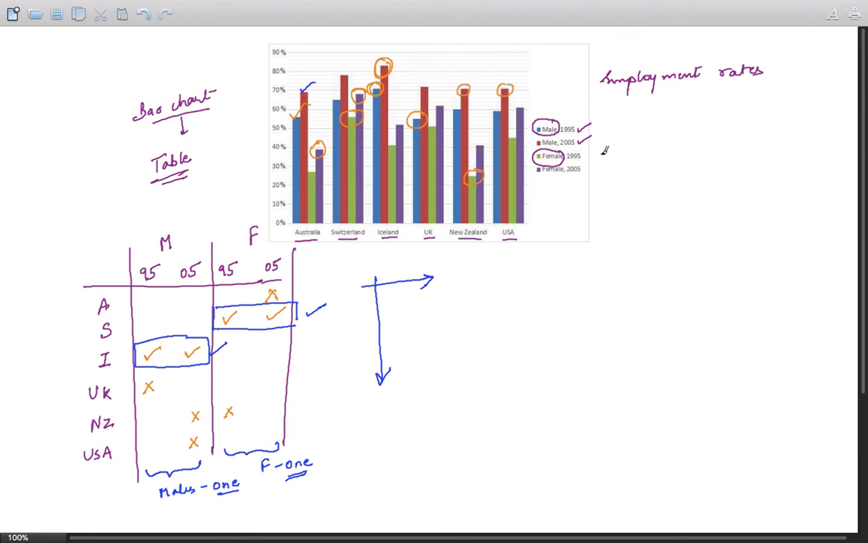
# Step: Handwrite the word 'decade' beside the legend
pyautogui.write('de')
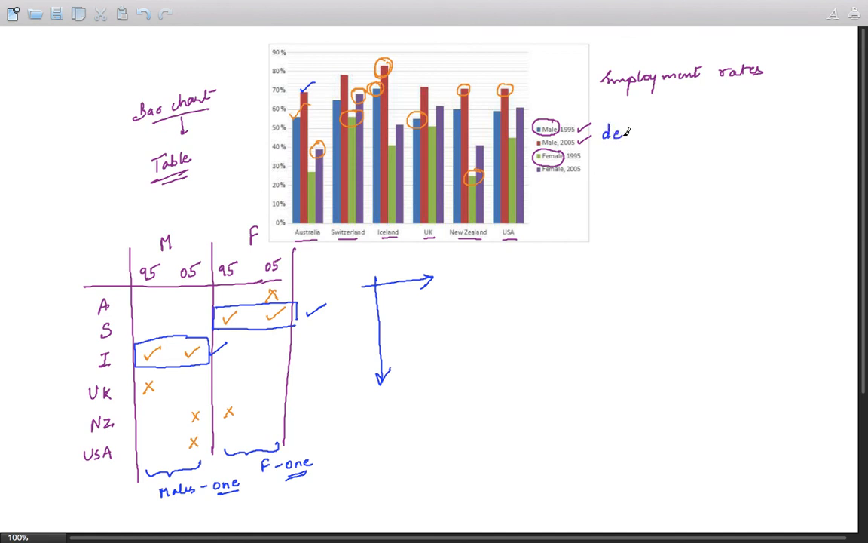
pyautogui.write('cade')
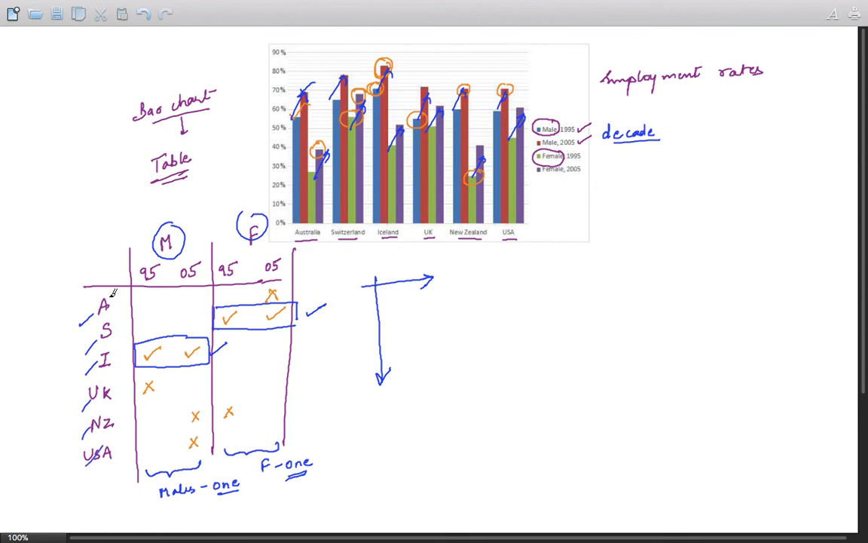
pyautogui.moveTo(391, 328)
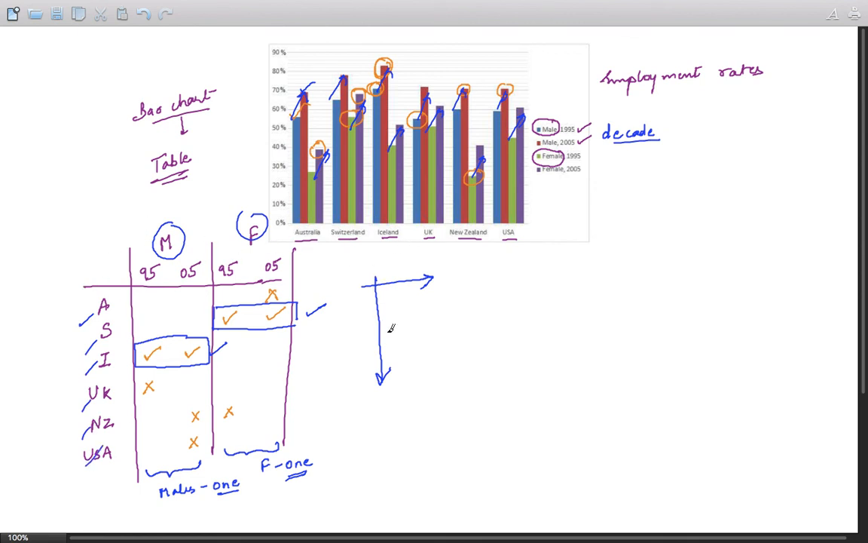
pyautogui.moveTo(206, 397)
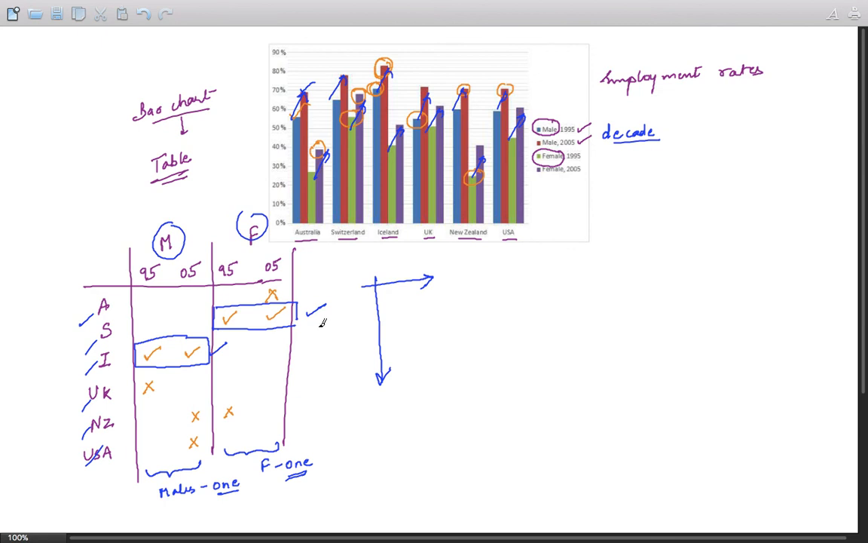
pyautogui.moveTo(319, 324)
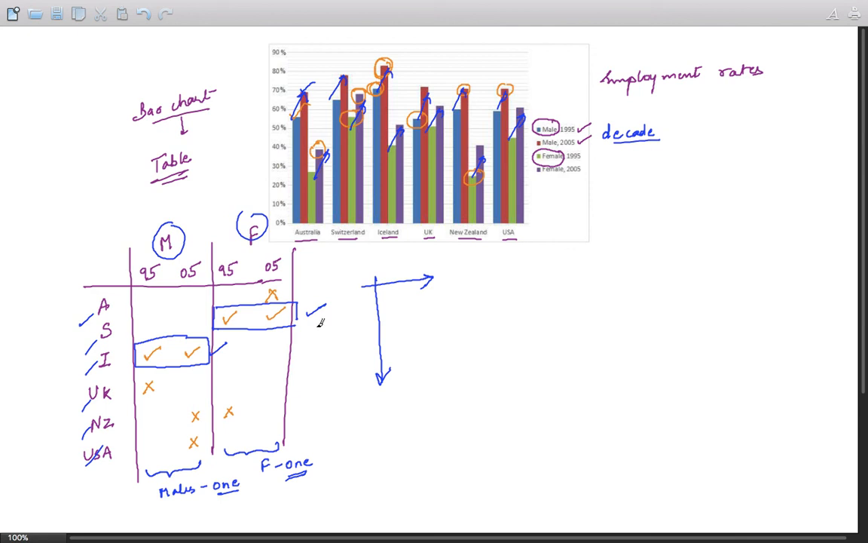
pyautogui.moveTo(317, 326)
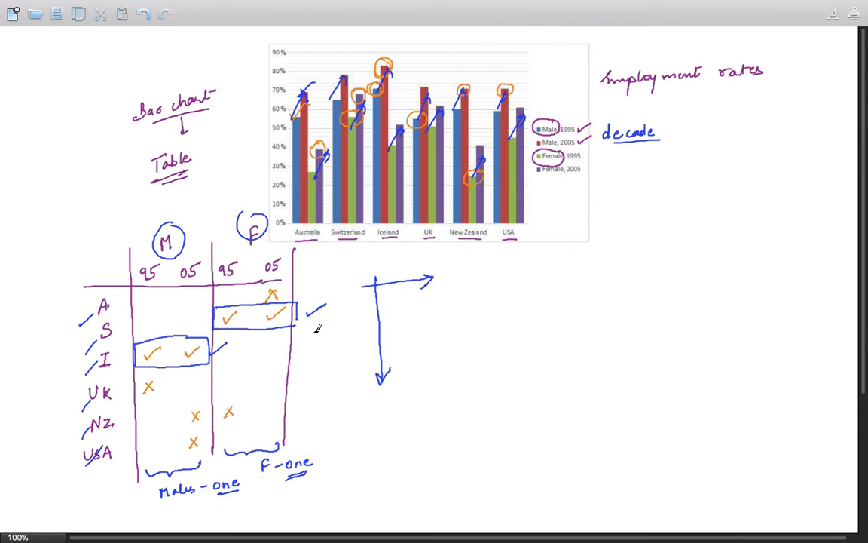
pyautogui.moveTo(317, 328)
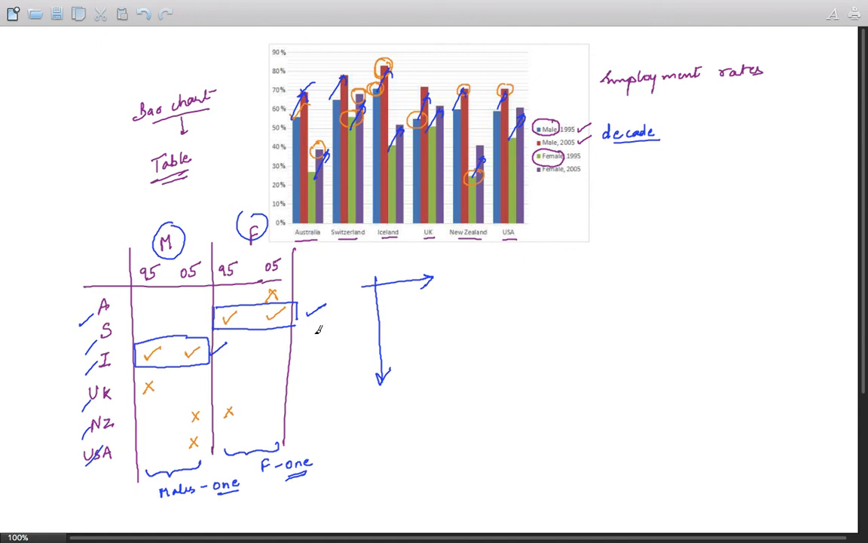
pyautogui.moveTo(315, 333)
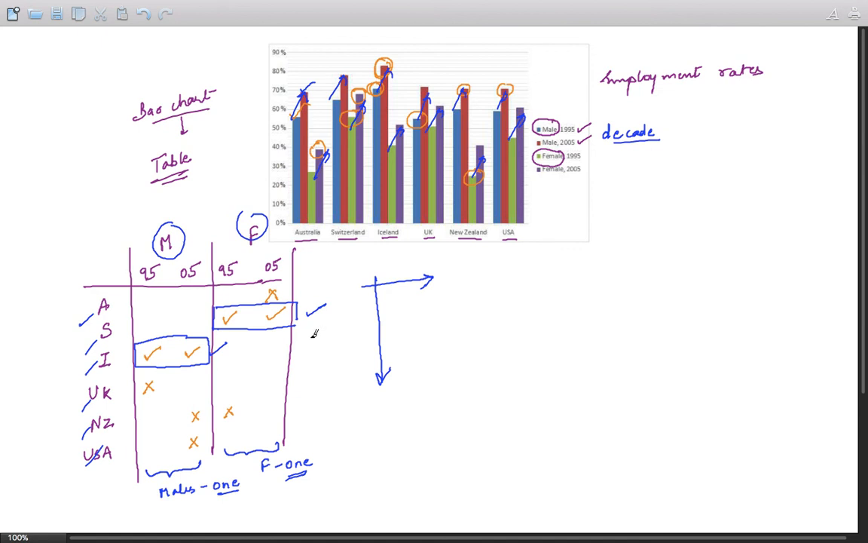